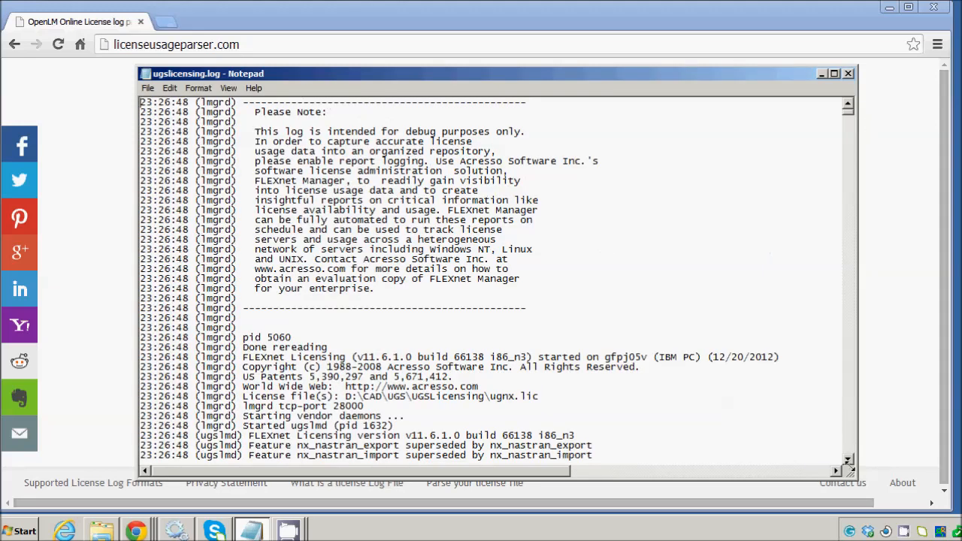
- Scroll through ugslicensing.log's license entries in Notepad, then close the window
{"action": "scroll", "scroll_direction": "down", "scroll_amount": 3}
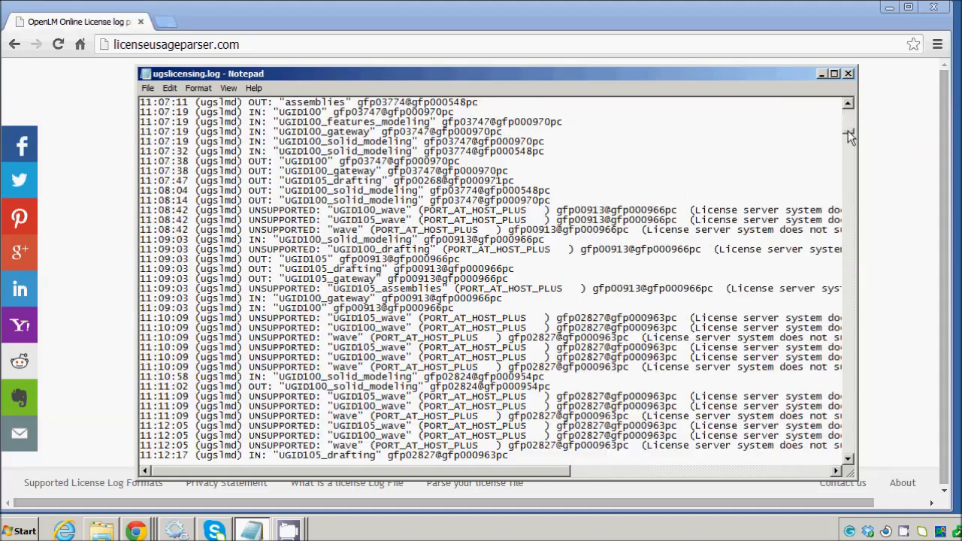
{"action": "scroll", "scroll_direction": "down", "scroll_amount": 3}
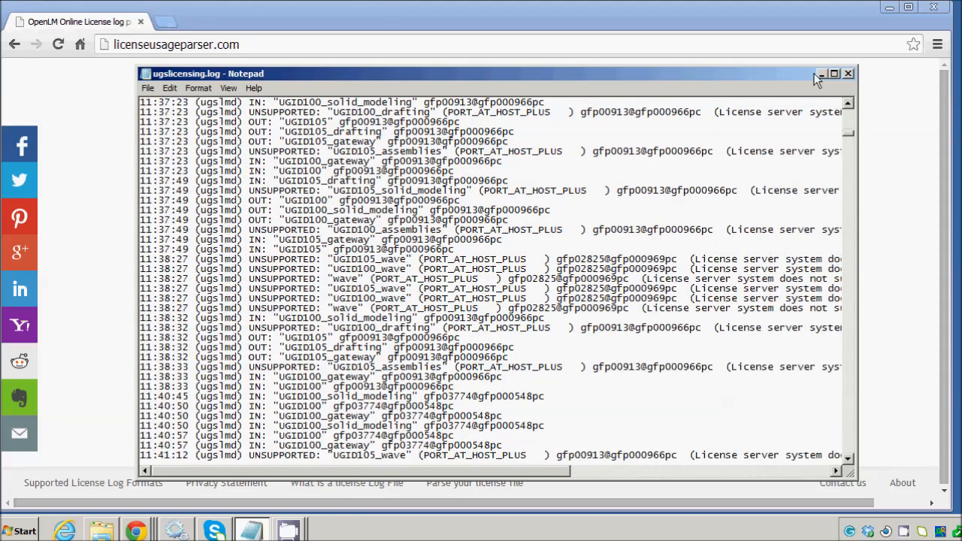
{"action": "left_click", "coordinate": [849, 72]}
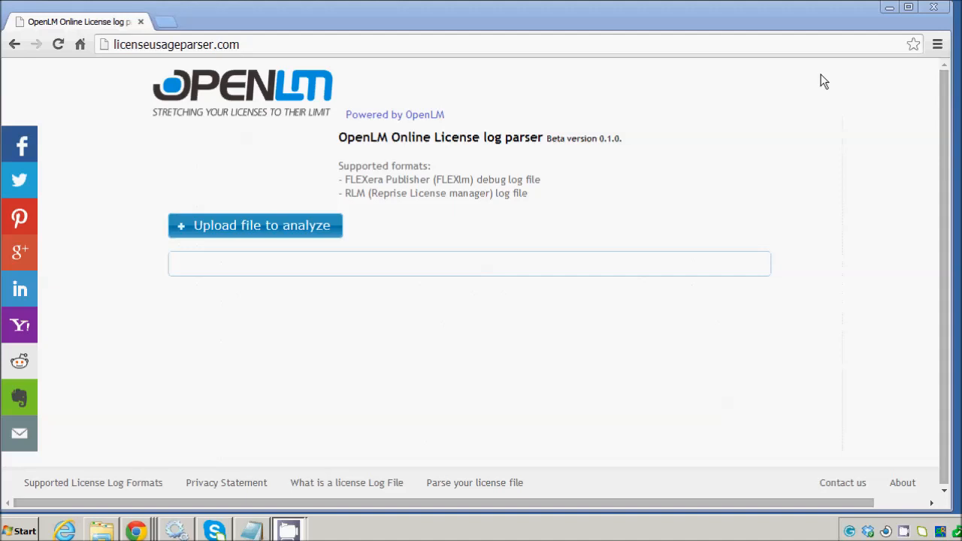
{"action": "mouse_move", "coordinate": [499, 250]}
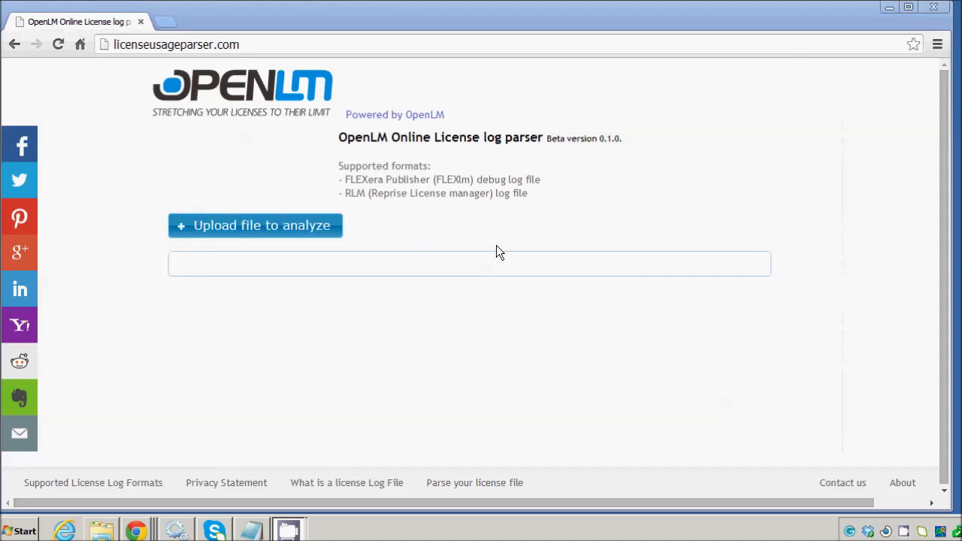
{"action": "mouse_move", "coordinate": [247, 232]}
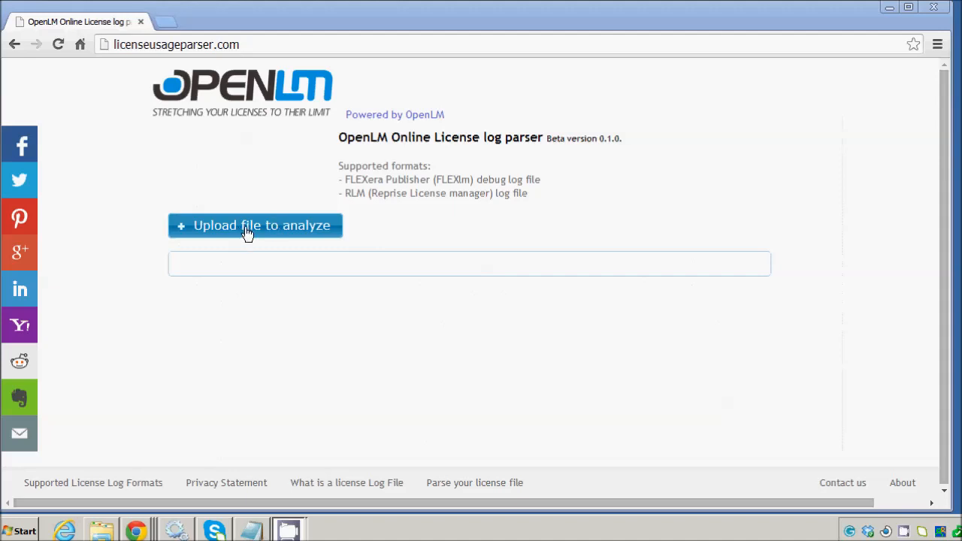
- Upload the log file for analysis and open the parsed report in a new tab
{"action": "left_click", "coordinate": [256, 226]}
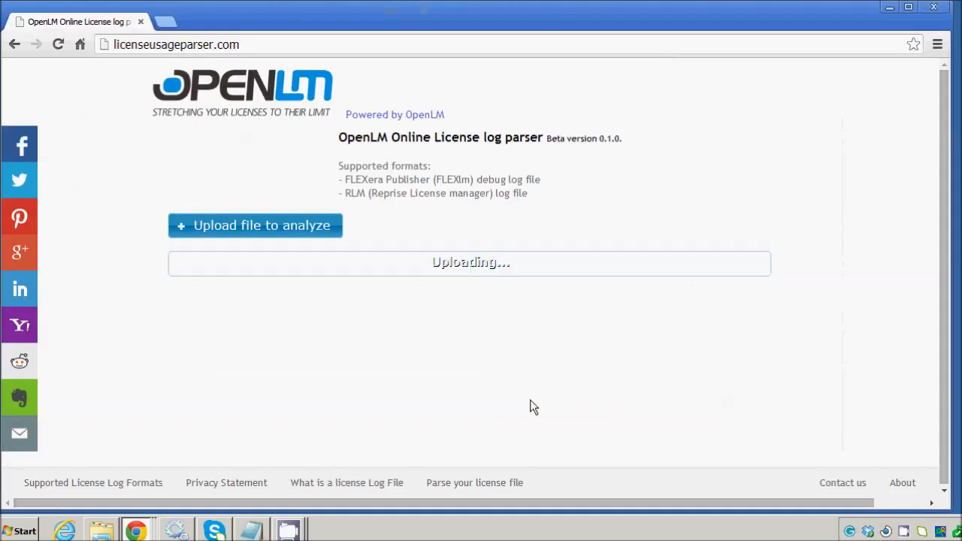
{"action": "mouse_move", "coordinate": [479, 390]}
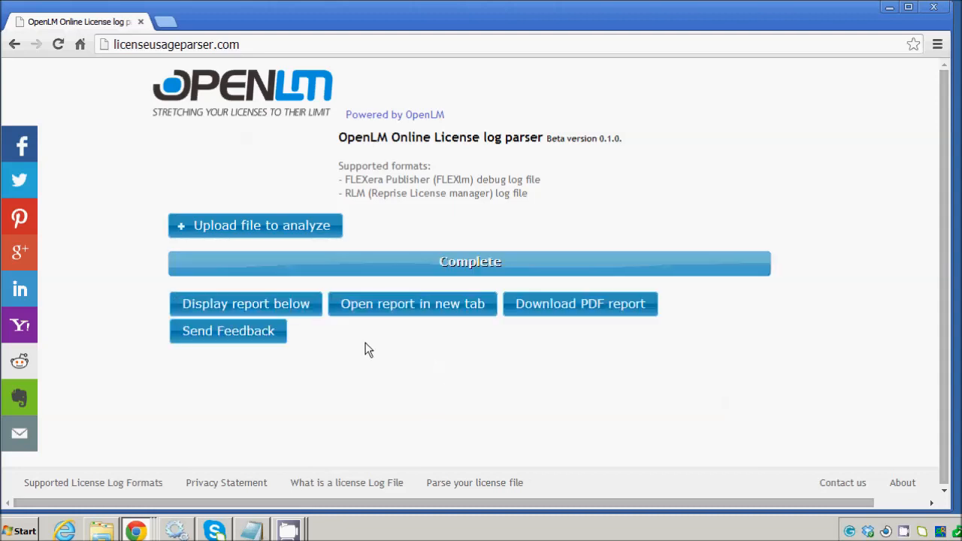
{"action": "left_click", "coordinate": [412, 304]}
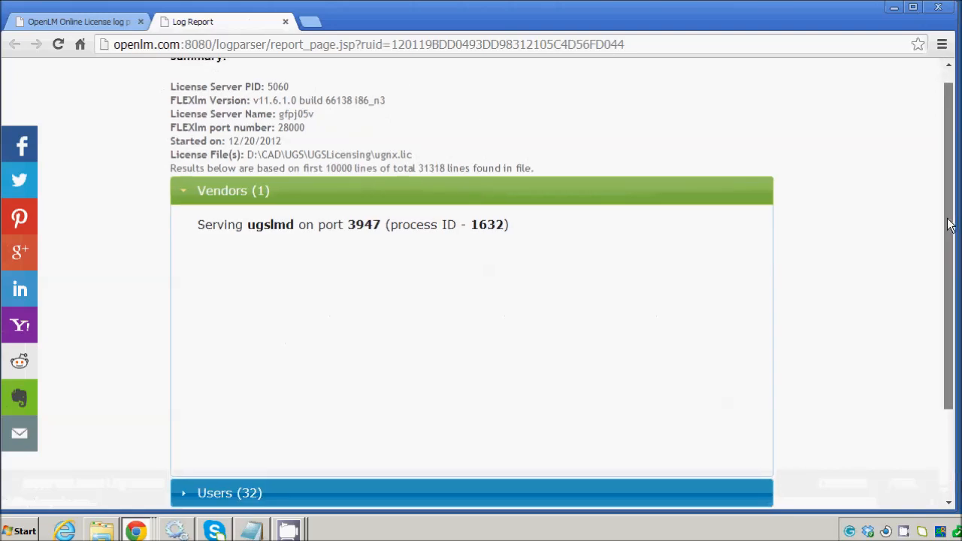
{"action": "scroll", "scroll_direction": "up", "scroll_amount": 3}
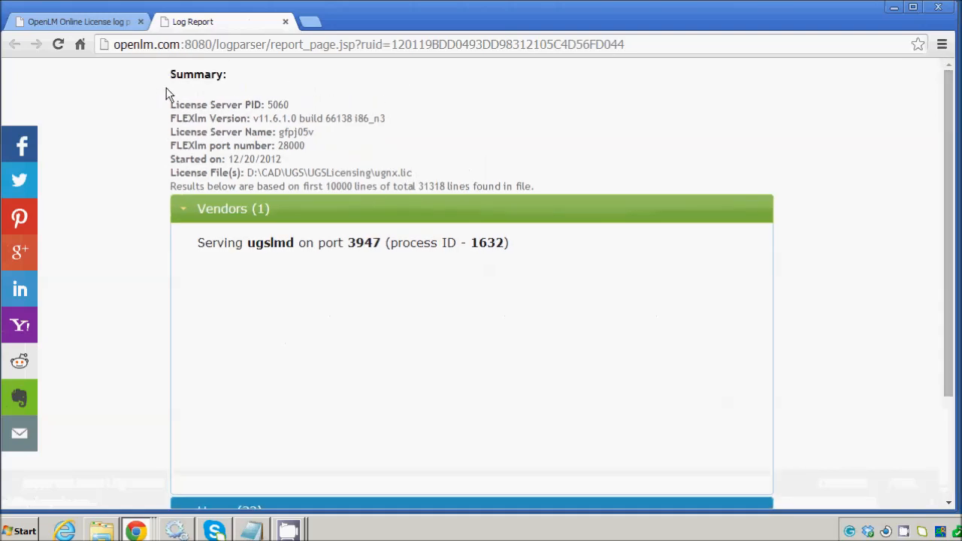
{"action": "mouse_move", "coordinate": [841, 247]}
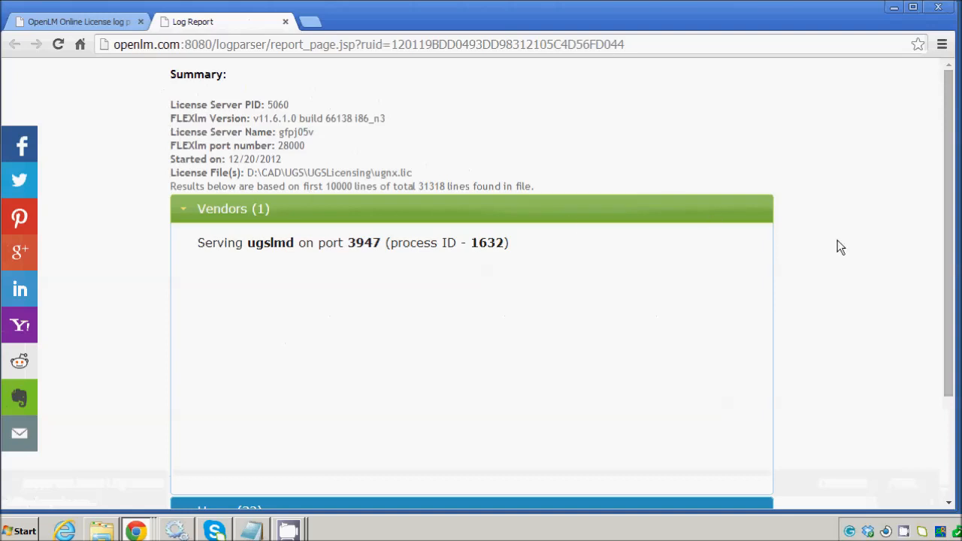
{"action": "double_click", "coordinate": [183, 186]}
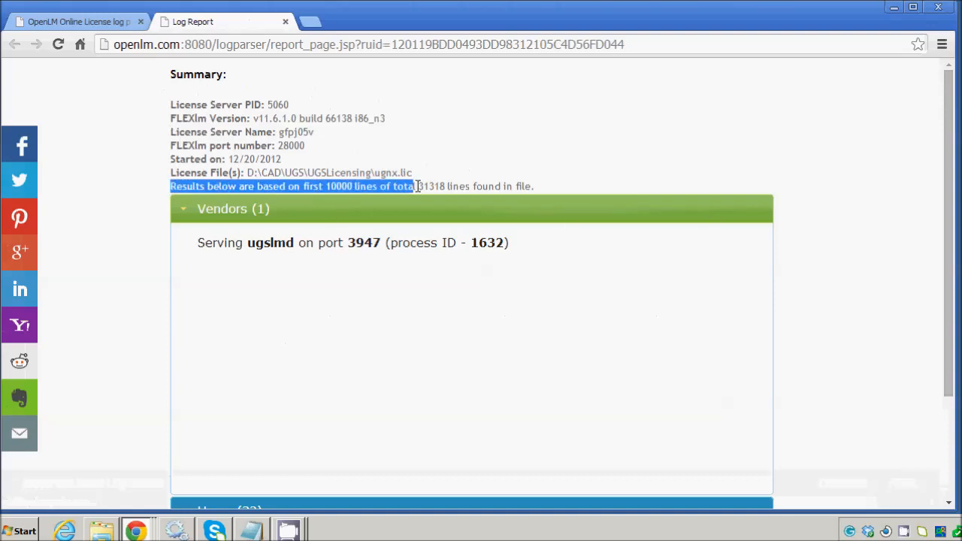
{"action": "left_click_drag", "start_coordinate": [416, 186], "coordinate": [540, 186]}
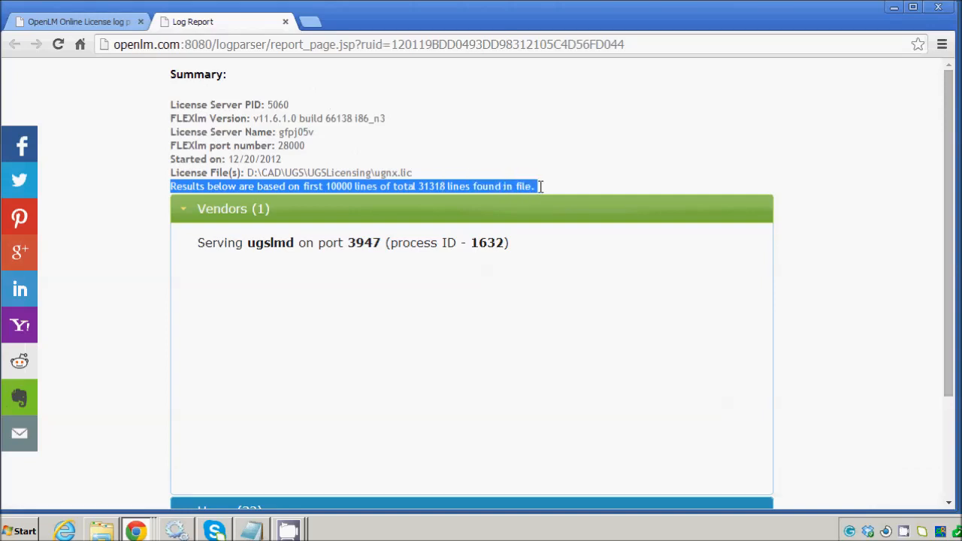
{"action": "mouse_move", "coordinate": [420, 202]}
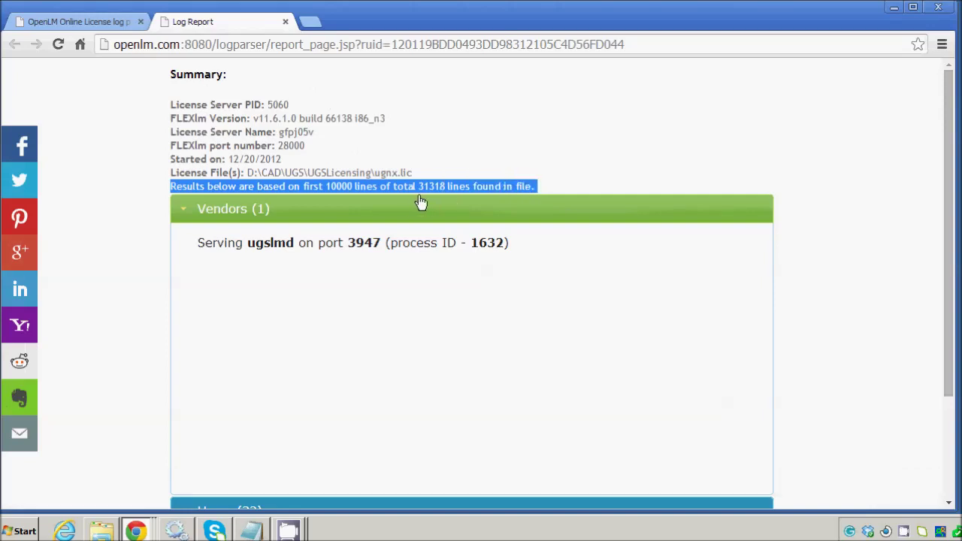
{"action": "mouse_move", "coordinate": [433, 202]}
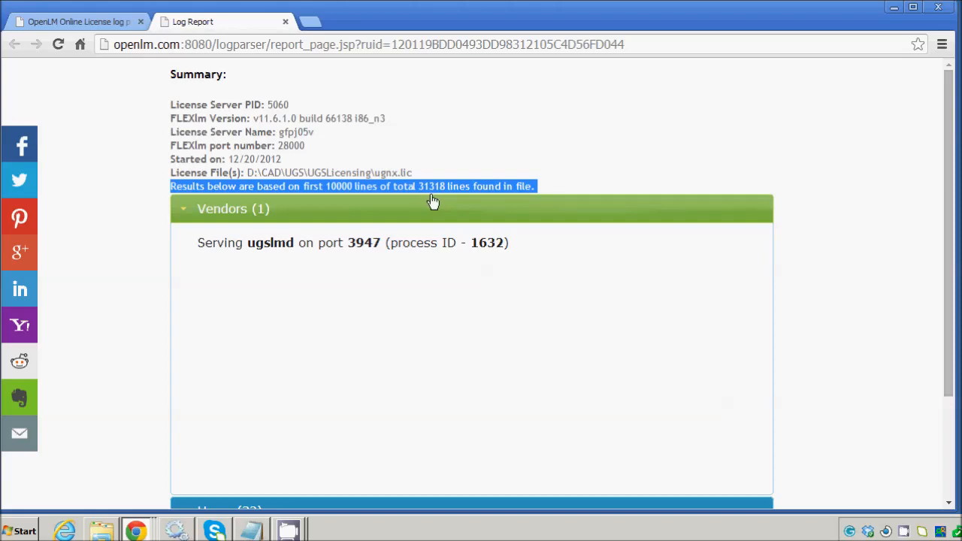
{"action": "mouse_move", "coordinate": [295, 242]}
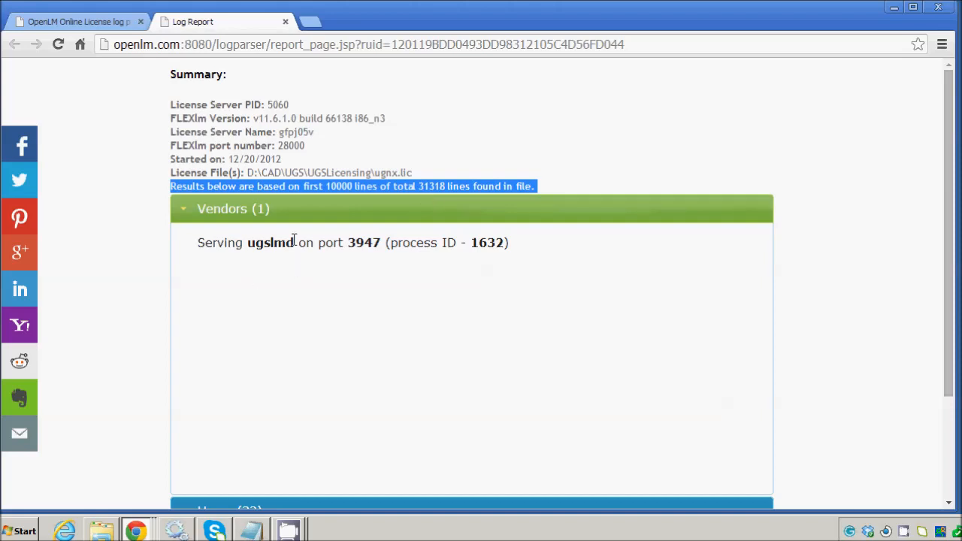
{"action": "mouse_move", "coordinate": [741, 218]}
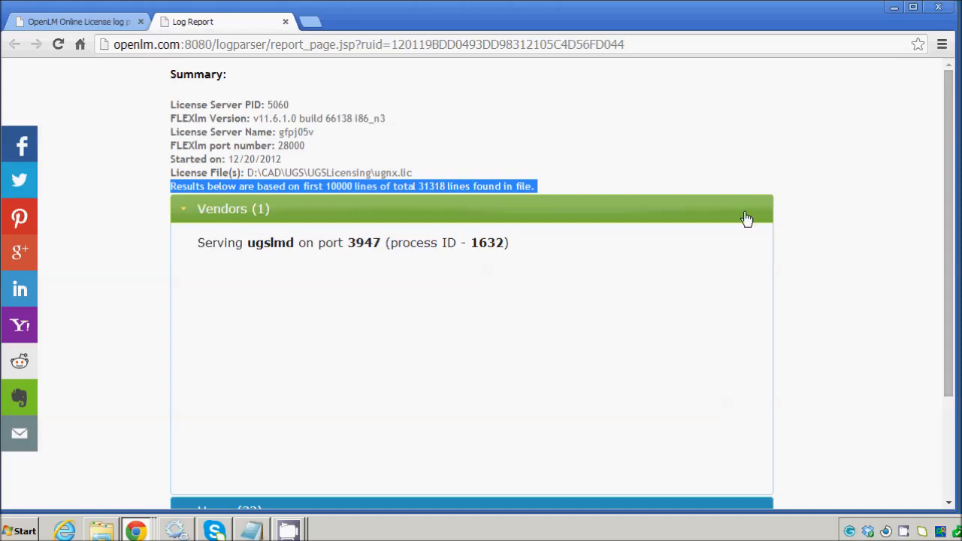
- Expand the Features (30) list in place of the Users (32) list
{"action": "scroll", "scroll_direction": "down", "scroll_amount": 3}
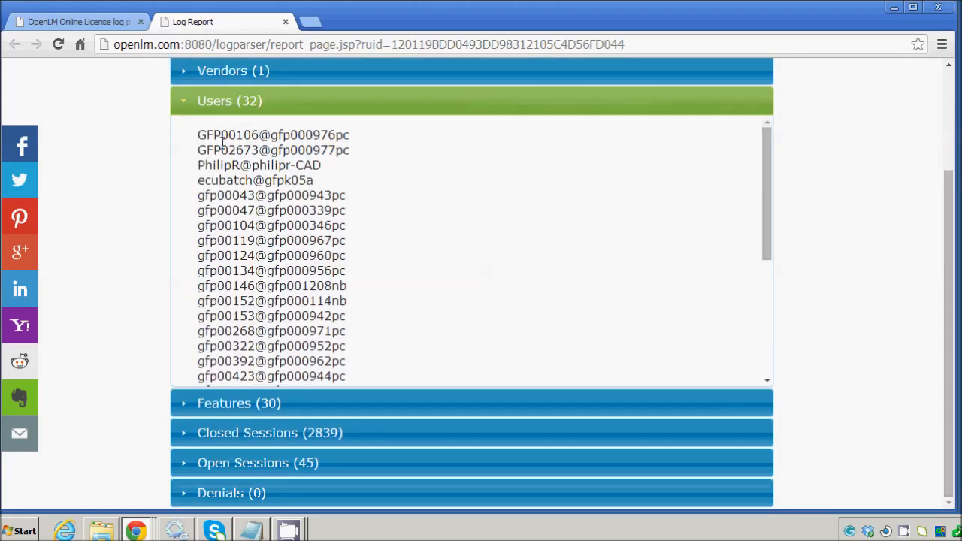
{"action": "double_click", "coordinate": [229, 136]}
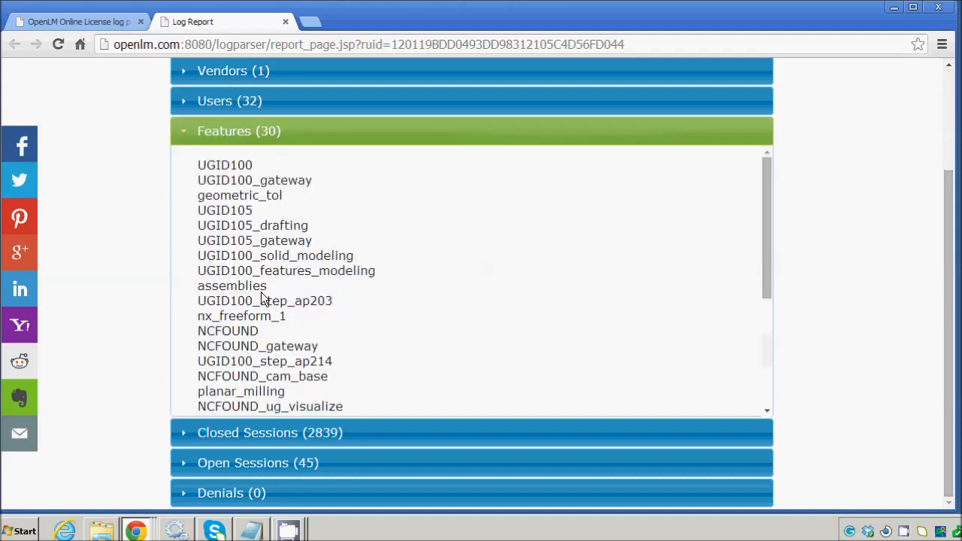
{"action": "mouse_move", "coordinate": [259, 171]}
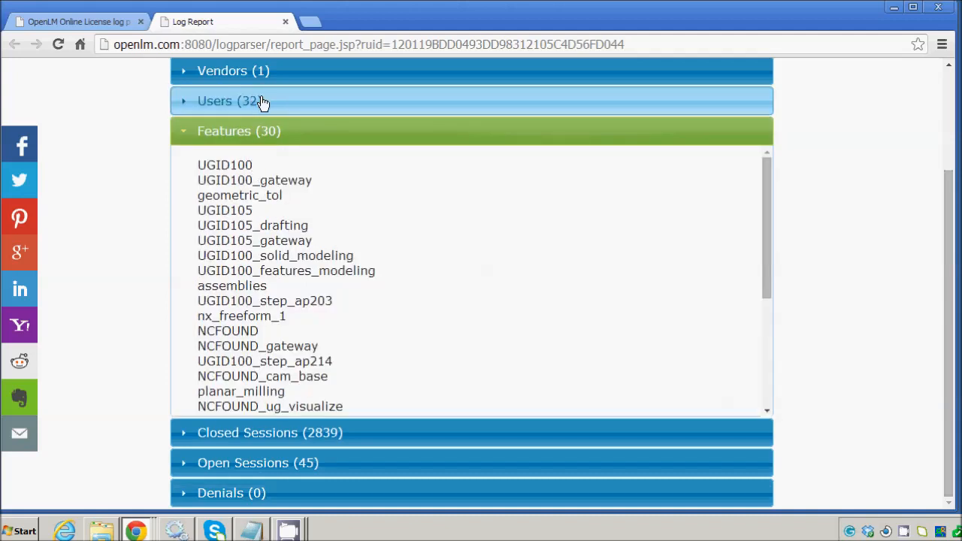
{"action": "mouse_move", "coordinate": [218, 442]}
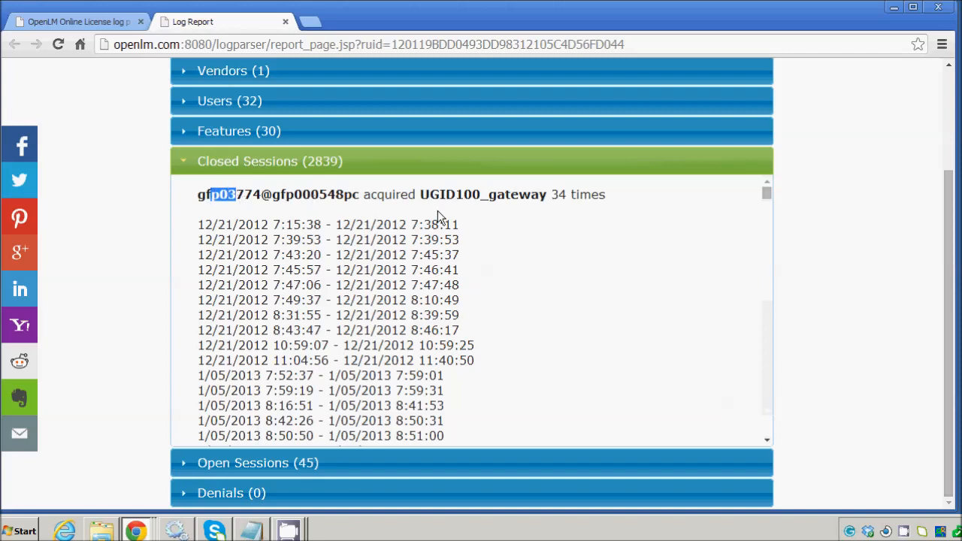
{"action": "mouse_move", "coordinate": [429, 224]}
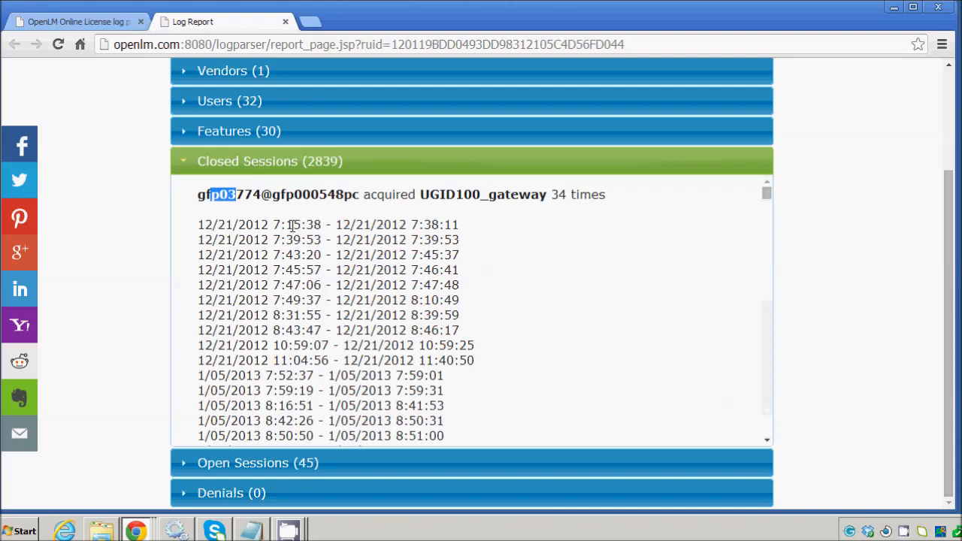
{"action": "mouse_move", "coordinate": [444, 229]}
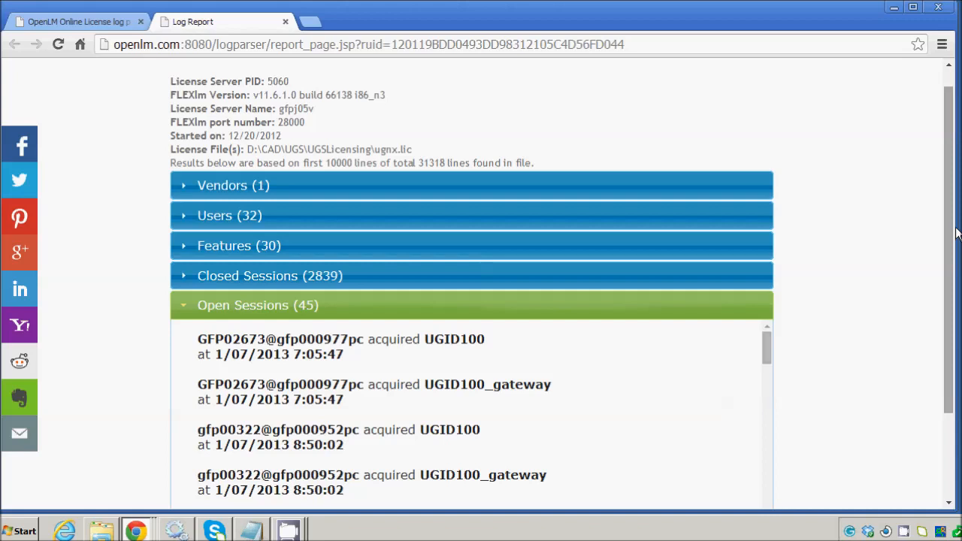
{"action": "mouse_move", "coordinate": [954, 231]}
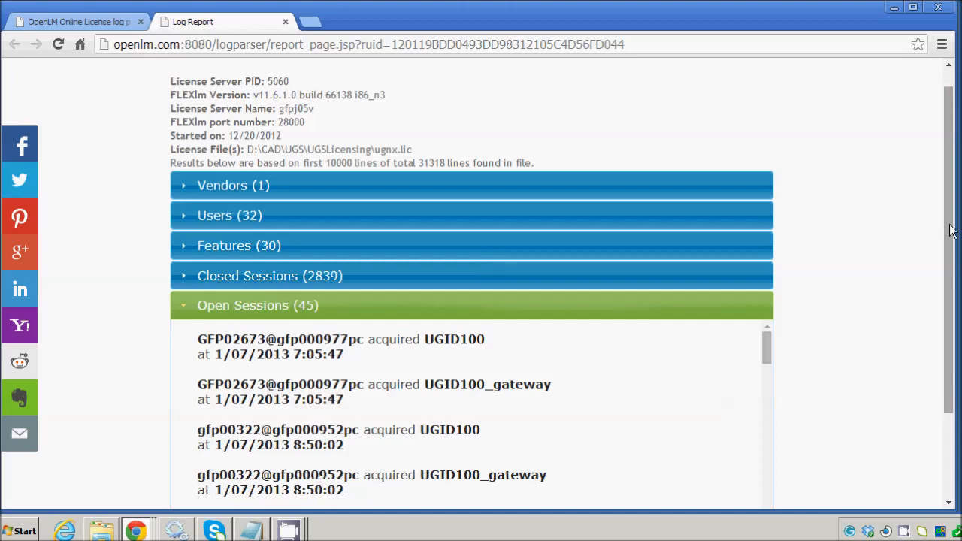
- Scroll down to the Denials (0) section showing no license denials
{"action": "scroll", "scroll_direction": "down", "scroll_amount": 3}
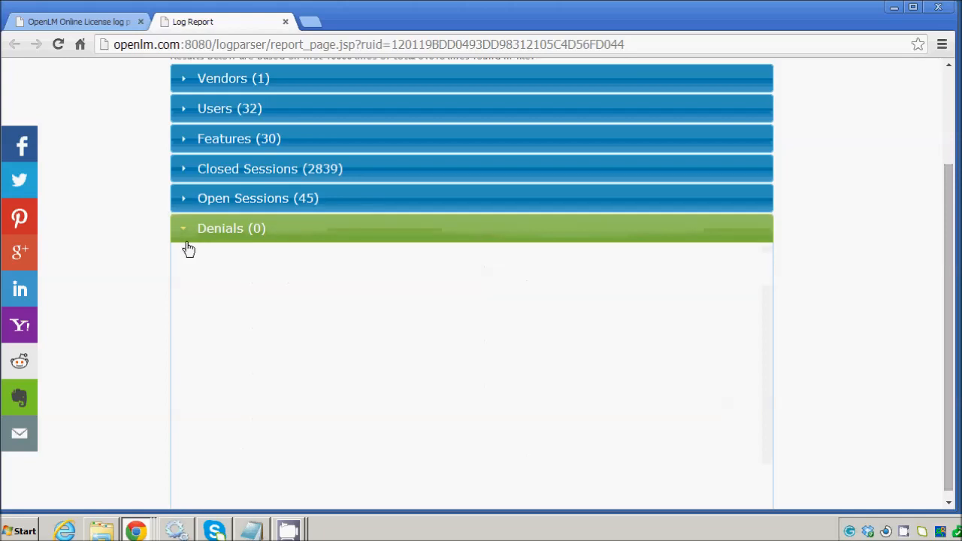
{"action": "mouse_move", "coordinate": [184, 241]}
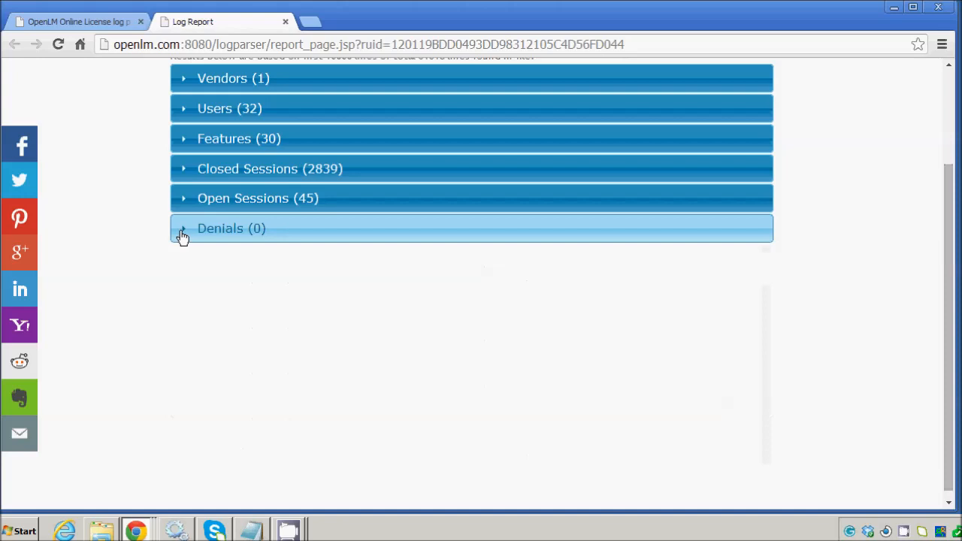
{"action": "mouse_move", "coordinate": [240, 231]}
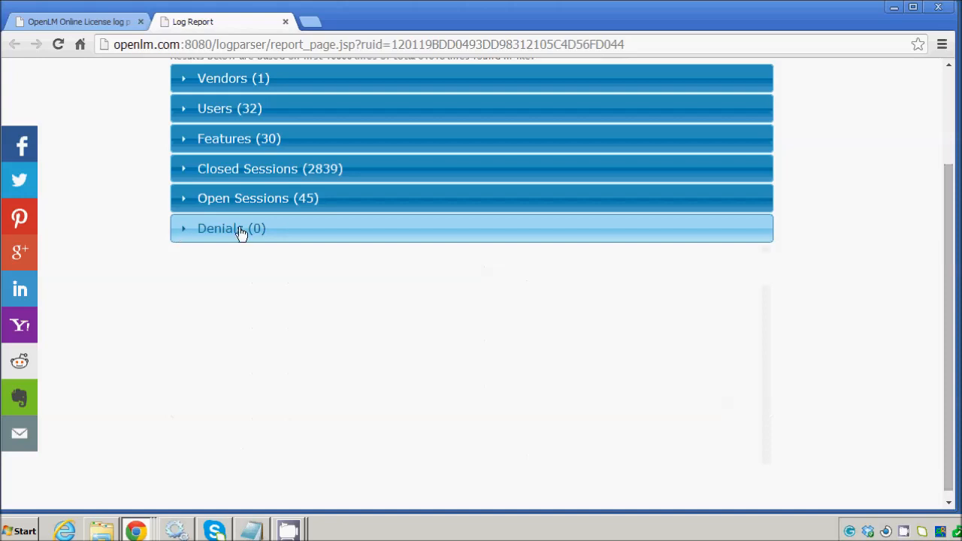
{"action": "mouse_move", "coordinate": [173, 75]}
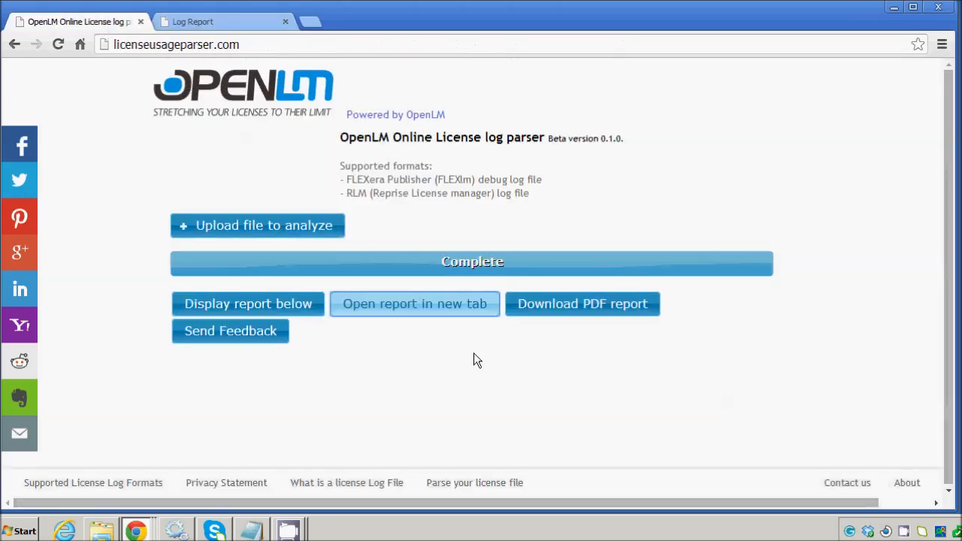
{"action": "mouse_move", "coordinate": [601, 319]}
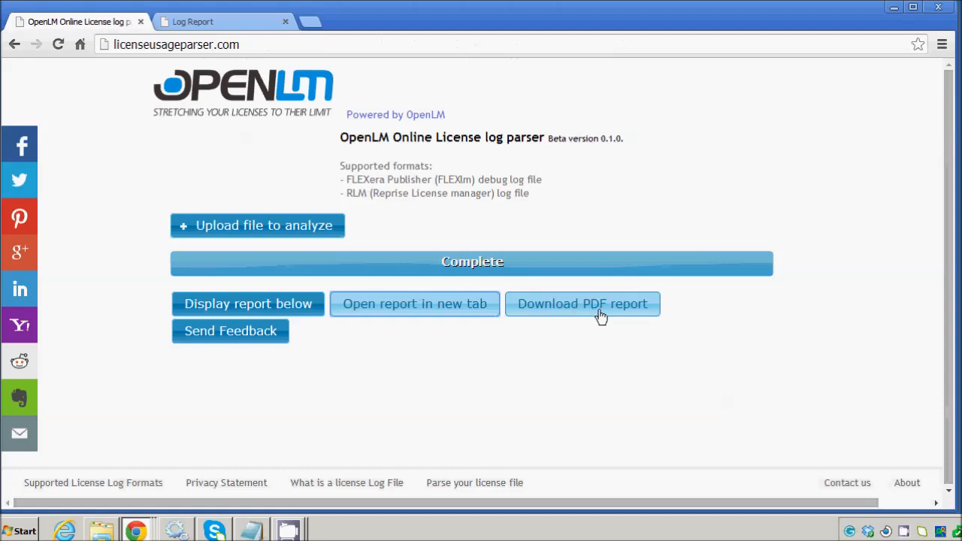
{"action": "mouse_move", "coordinate": [236, 340]}
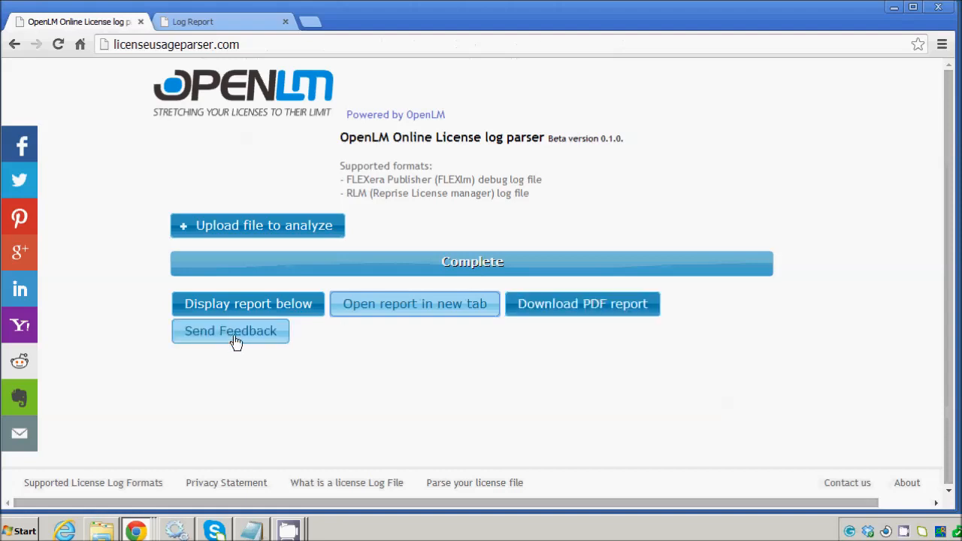
- Bring up the blank Send Feedback form with name, email and feedback fields
{"action": "left_click", "coordinate": [230, 331]}
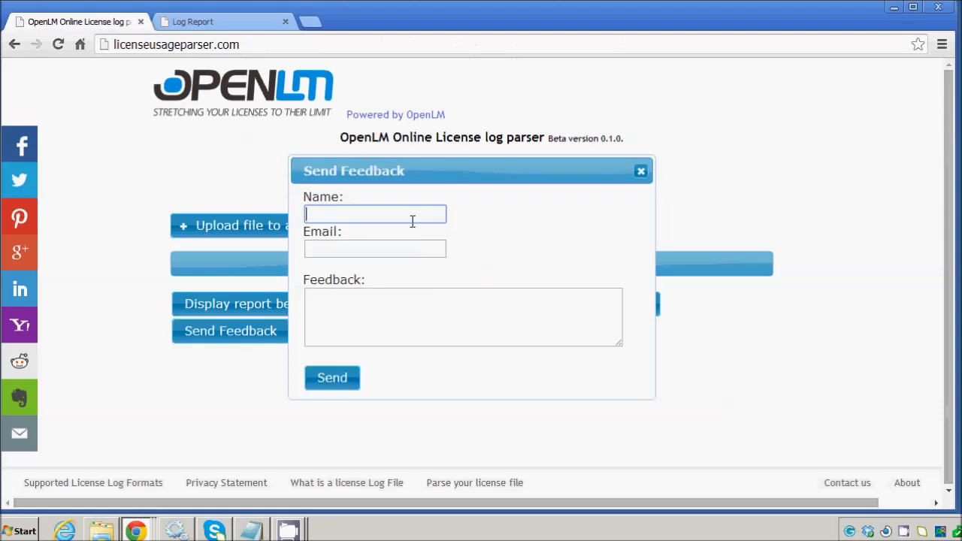
{"action": "mouse_move", "coordinate": [394, 218]}
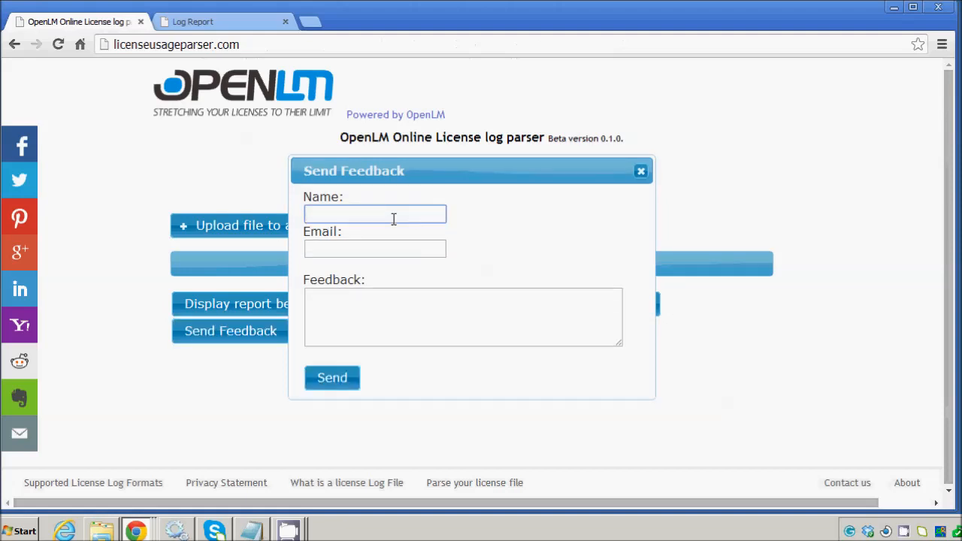
{"action": "left_click", "coordinate": [374, 214]}
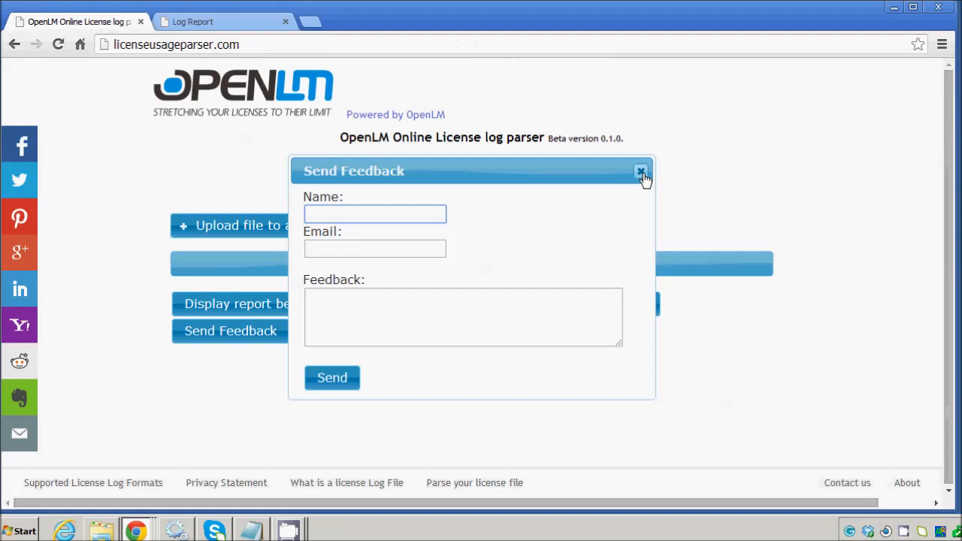
{"action": "mouse_move", "coordinate": [932, 296]}
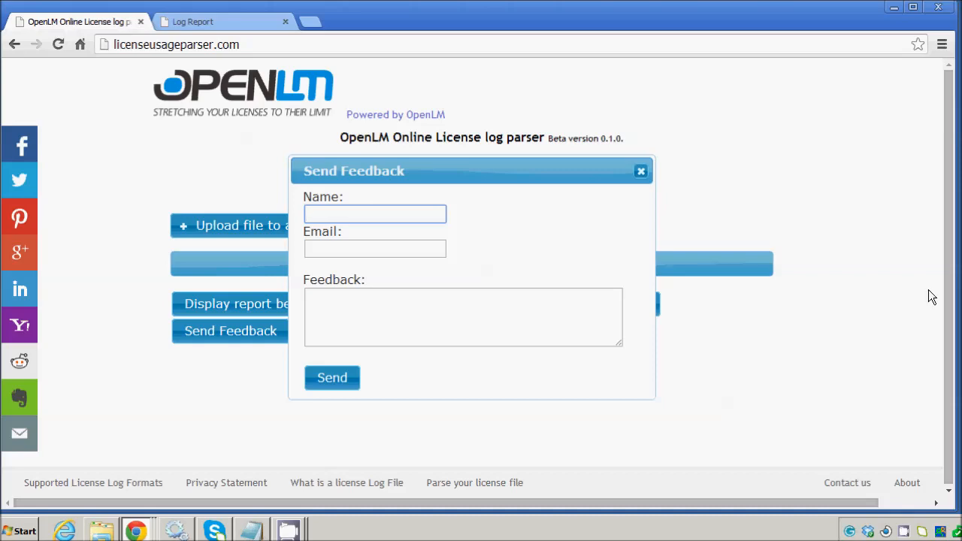